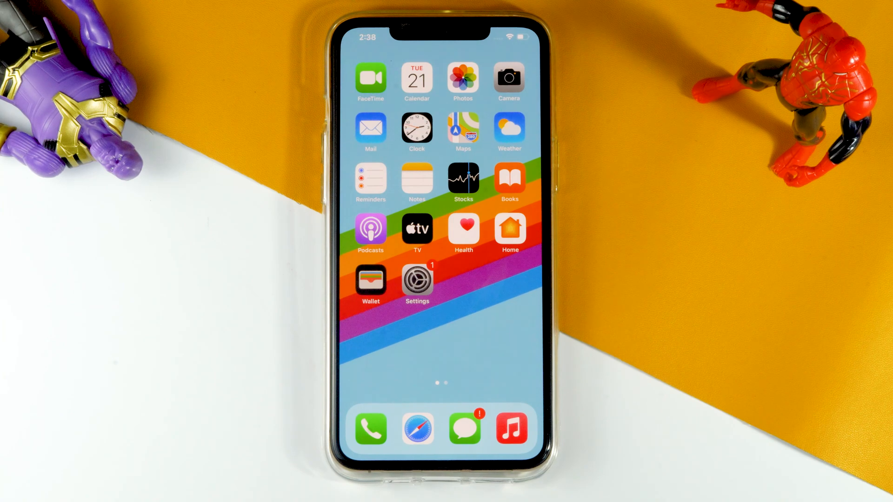
- Check the Utilities folder for the App Store icon, then go to Screen Time in Settings
scroll("left", 3)
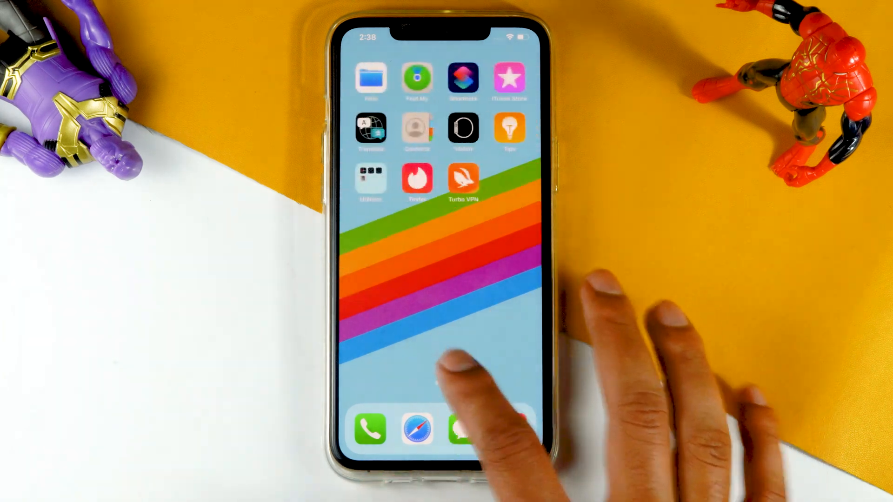
left_click(370, 180)
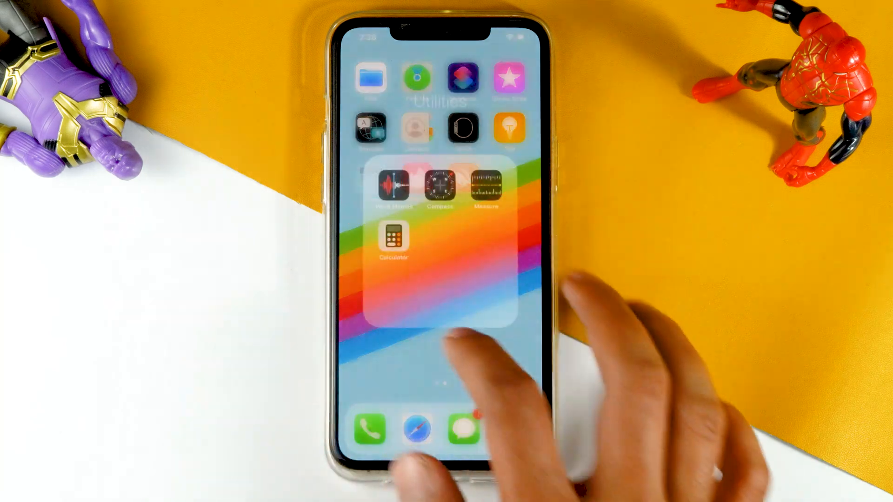
left_click(446, 353)
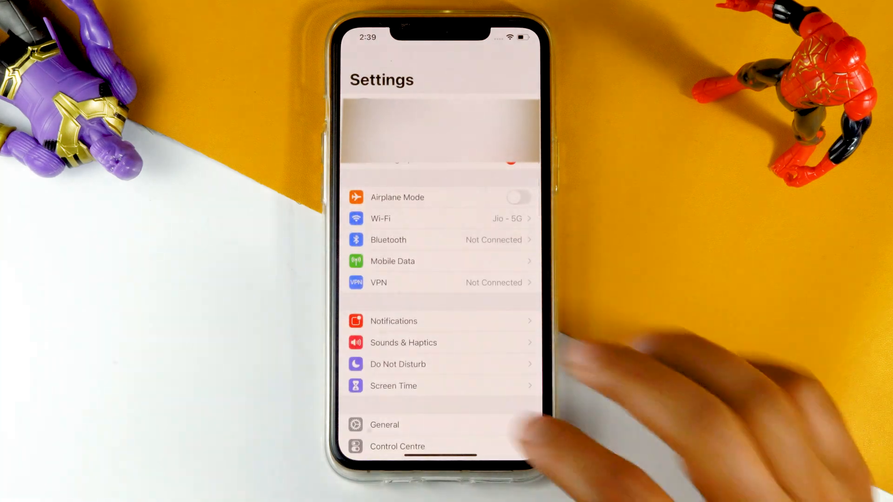
scroll("up", 3)
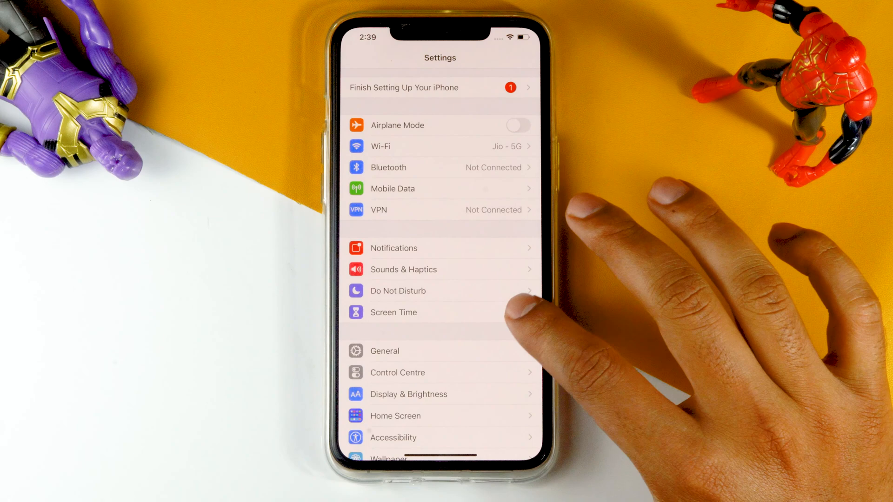
left_click(392, 312)
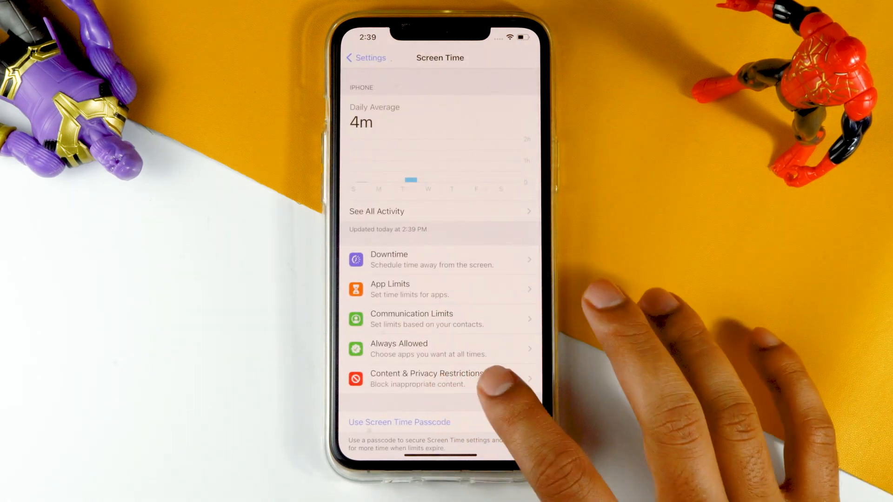
left_click(427, 379)
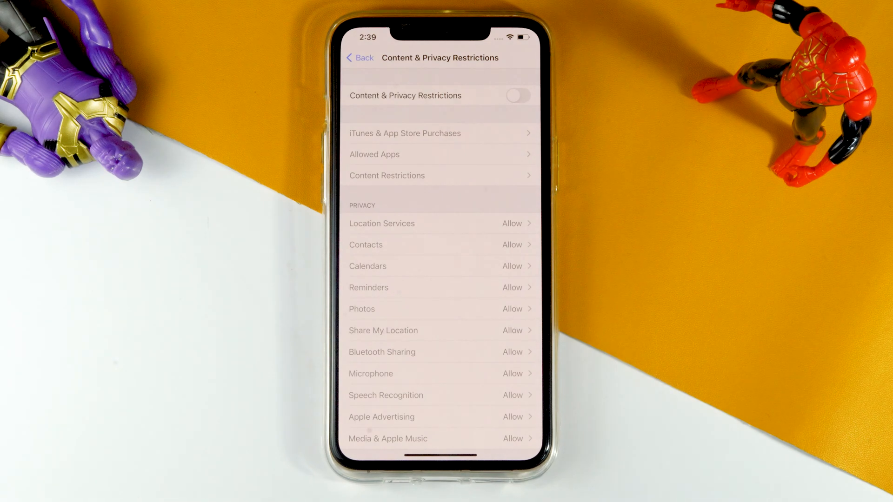
left_click(359, 58)
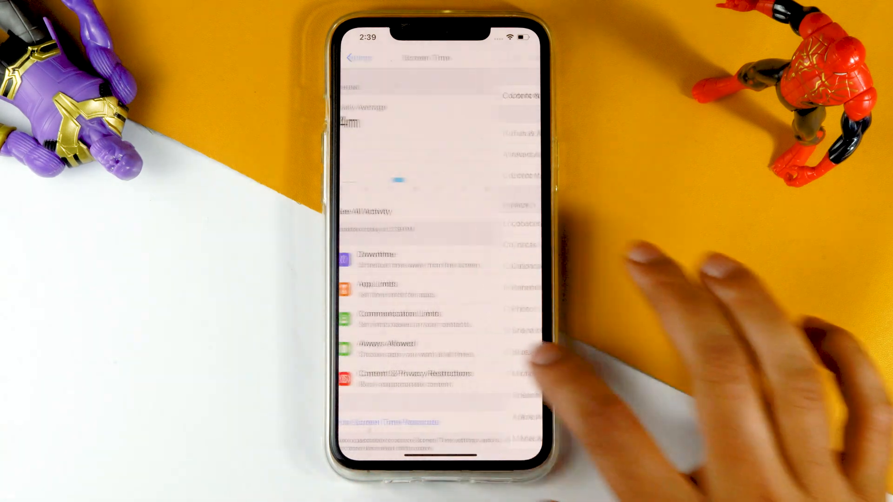
- Navigate from the main Settings list into General and reach the Reset page
left_click(357, 57)
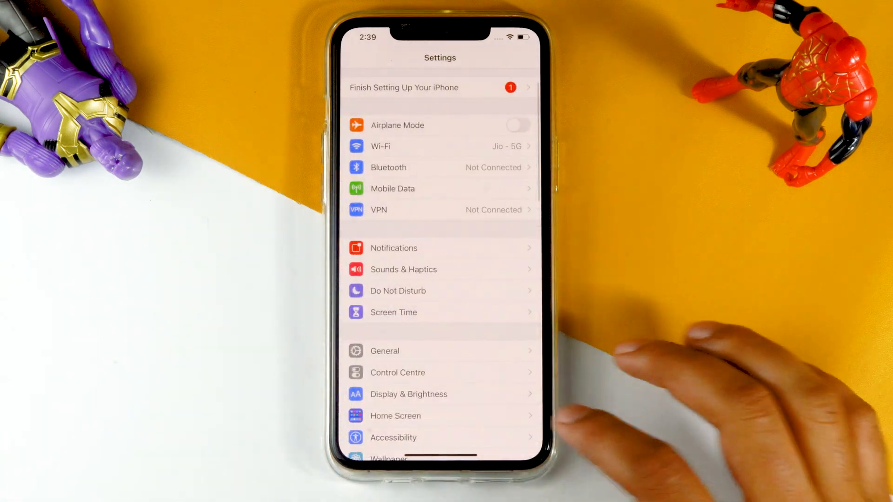
left_click(384, 351)
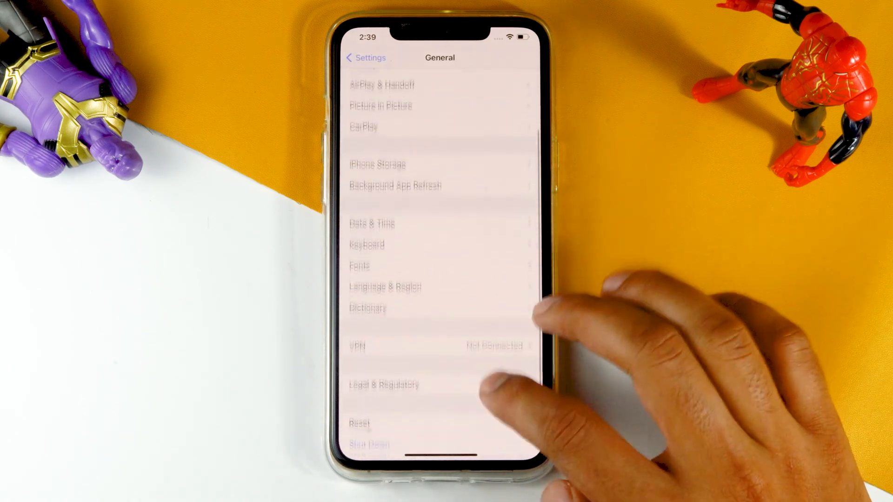
scroll("up", 3)
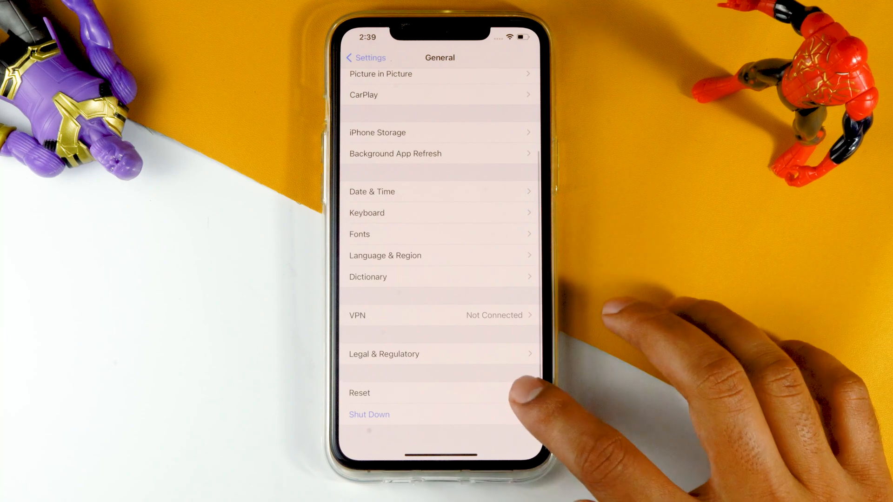
left_click(359, 393)
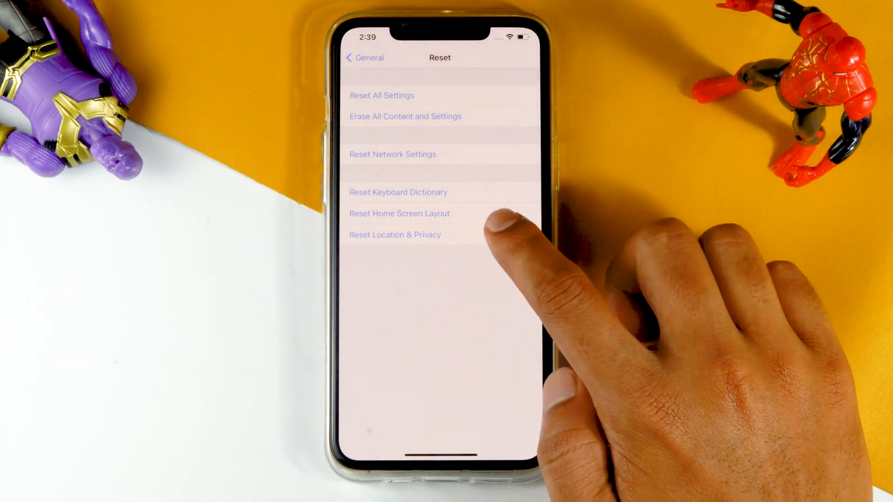
- Reset the Home Screen Layout and confirm with Reset Home Screen
left_click(399, 213)
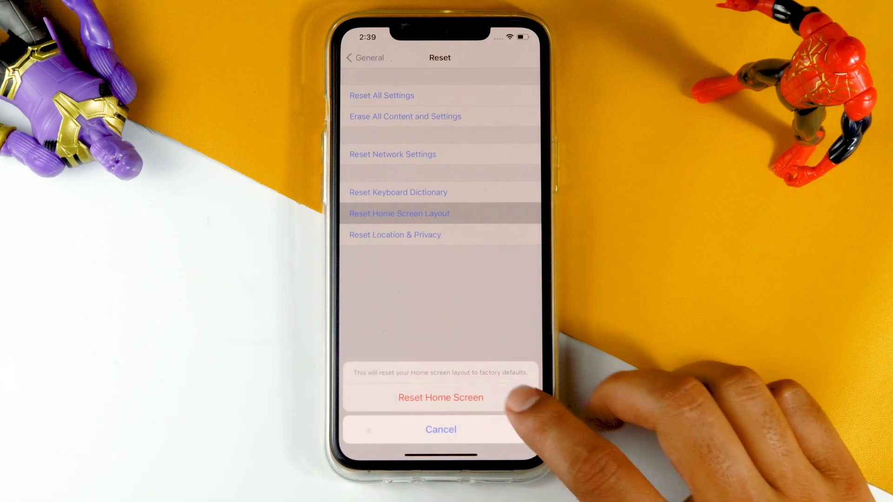
left_click(440, 430)
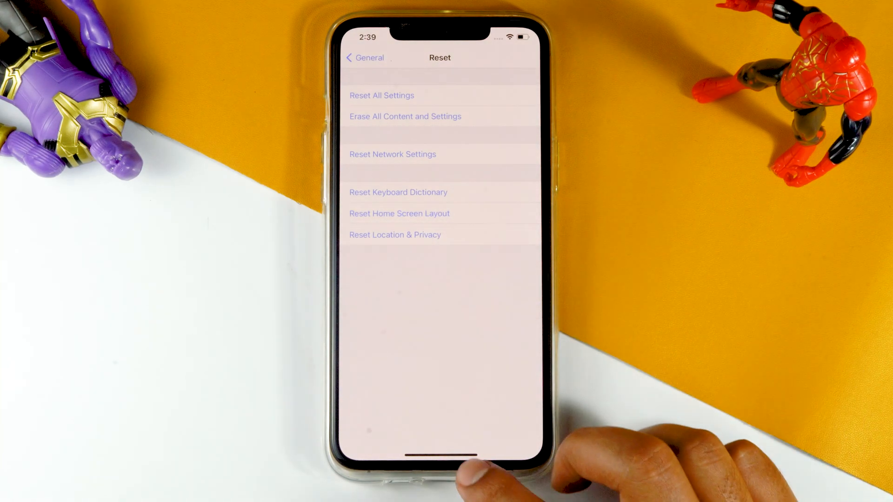